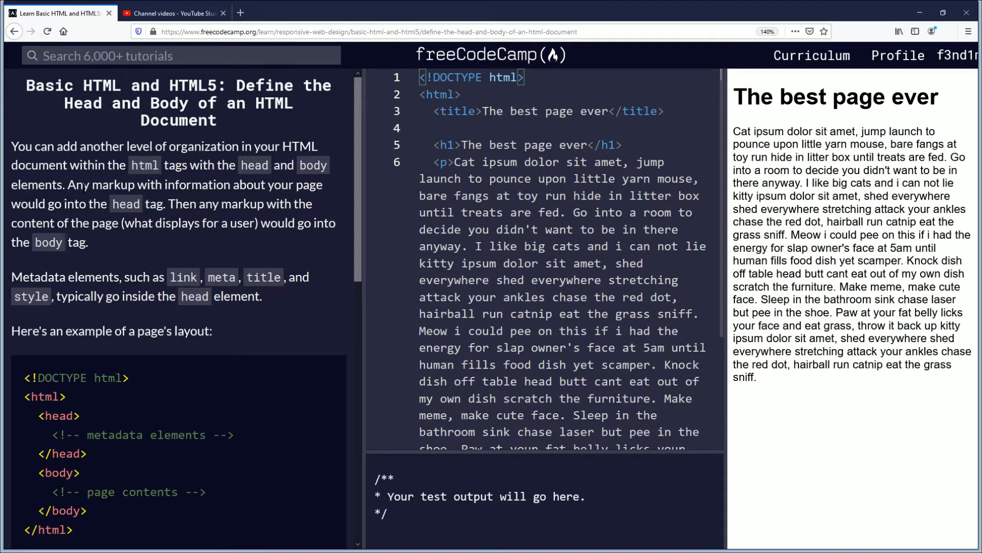
mouse_move(249, 198)
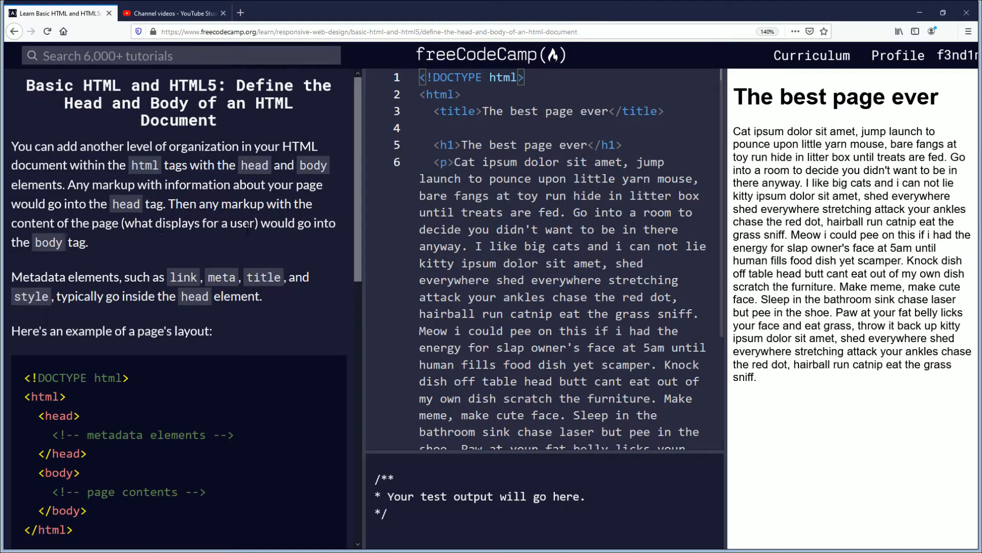
mouse_move(49, 271)
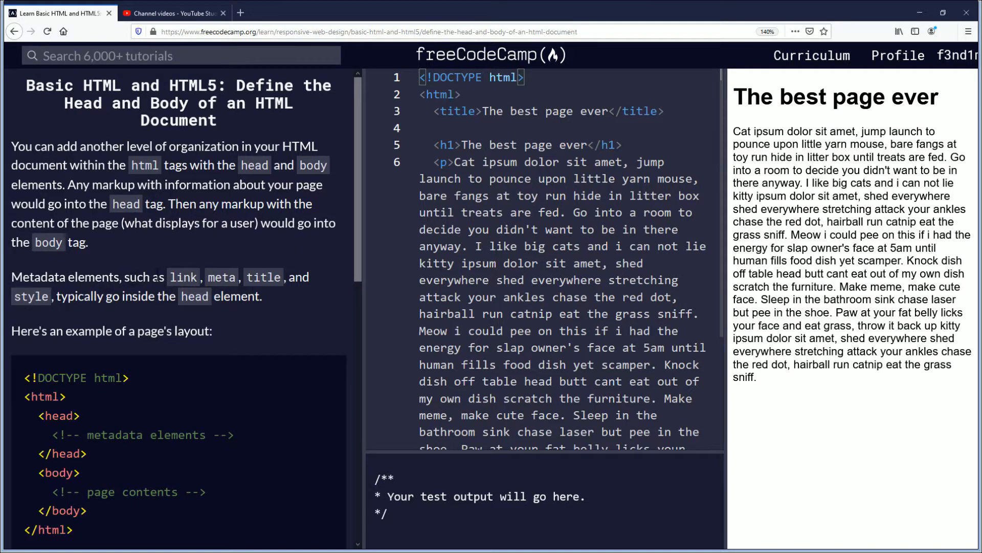
mouse_move(238, 289)
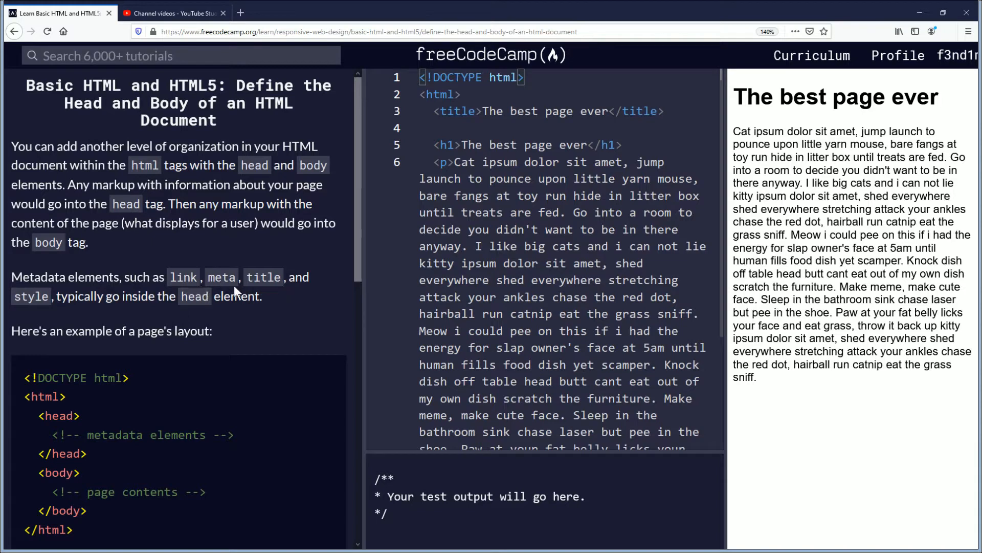
mouse_move(145, 313)
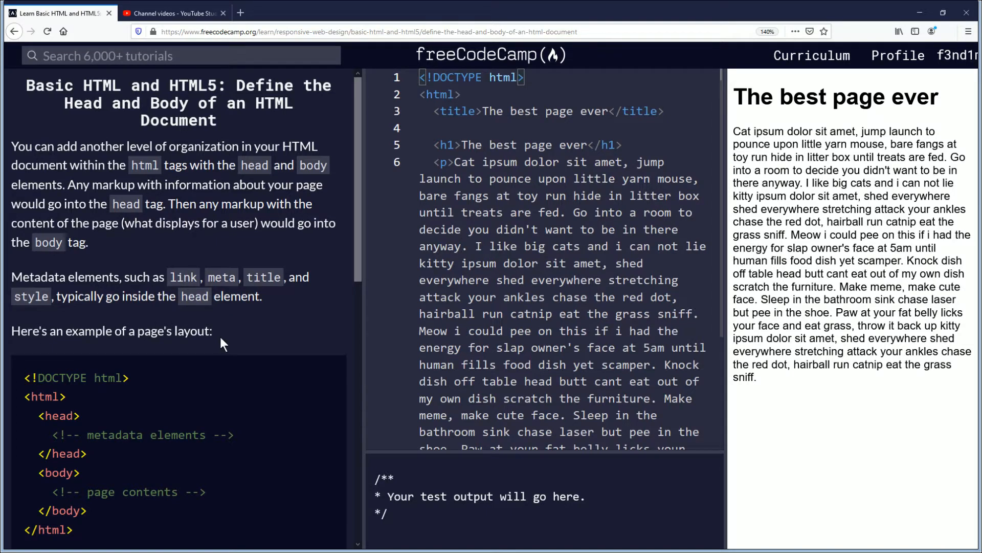
Wrap the title line in a head element right after the opening html tag.
scroll(down, 3)
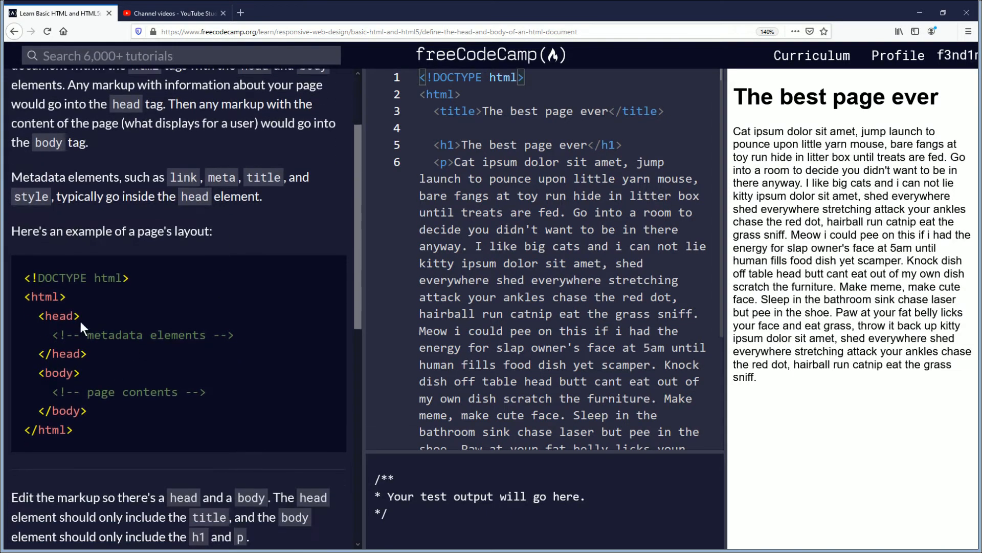
drag(25, 278, 200, 335)
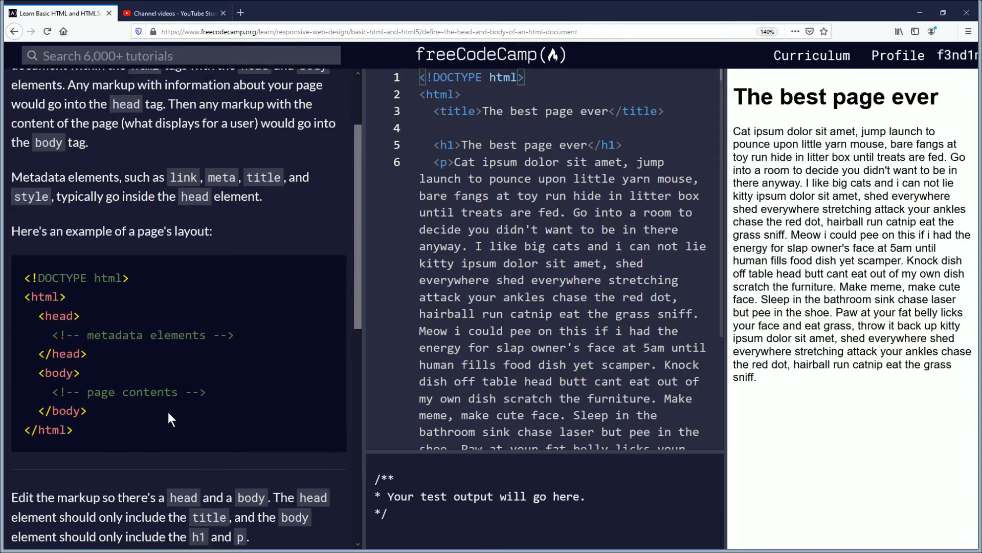
scroll(down, 3)
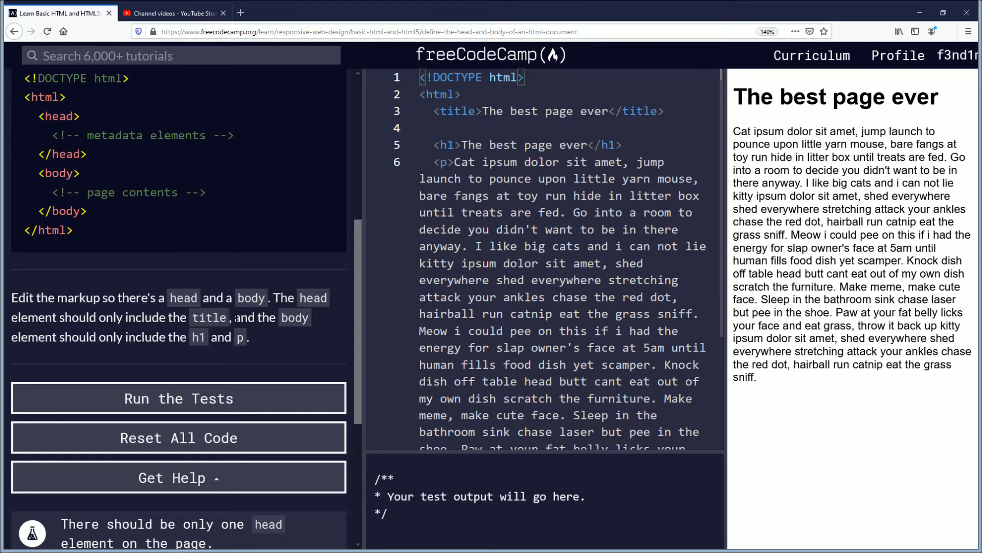
mouse_move(155, 311)
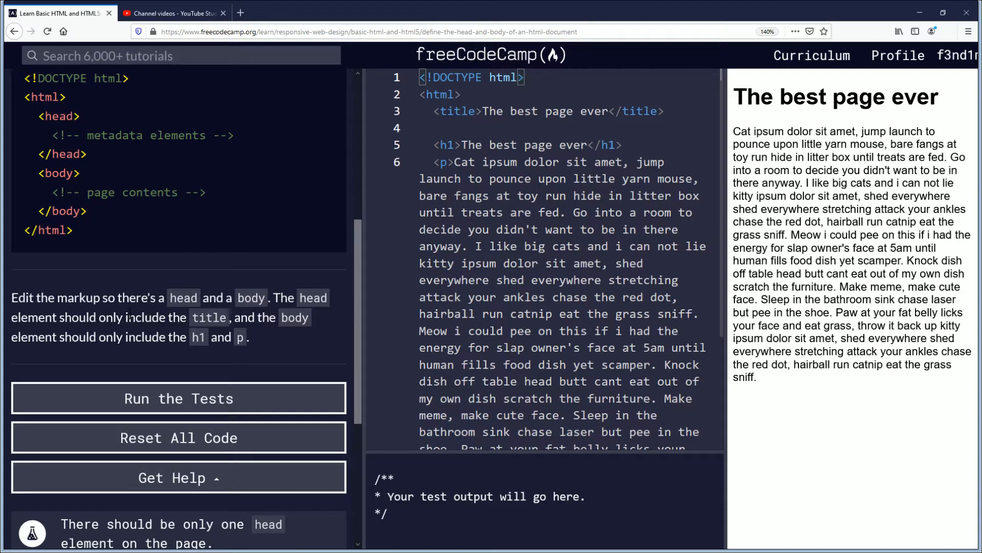
mouse_move(274, 338)
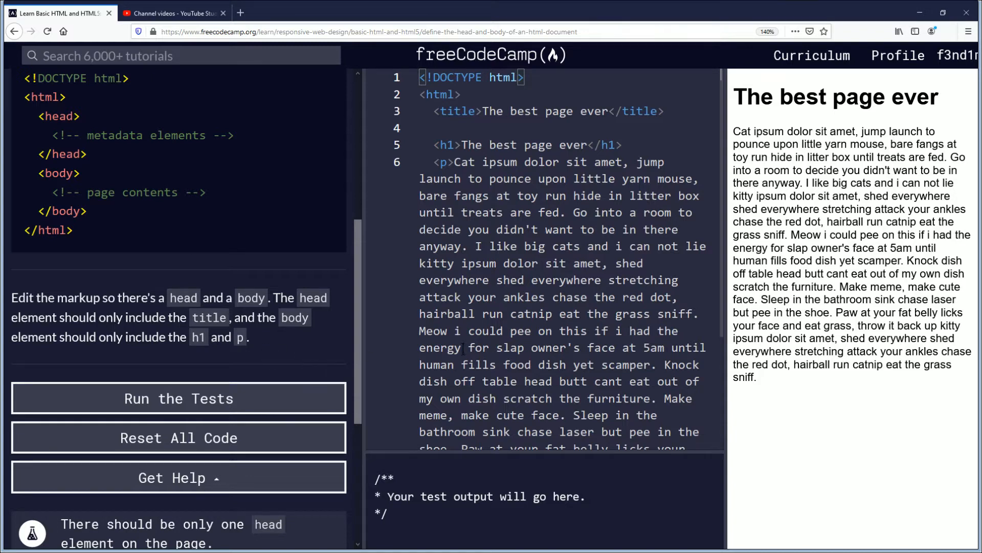
scroll(down, 3)
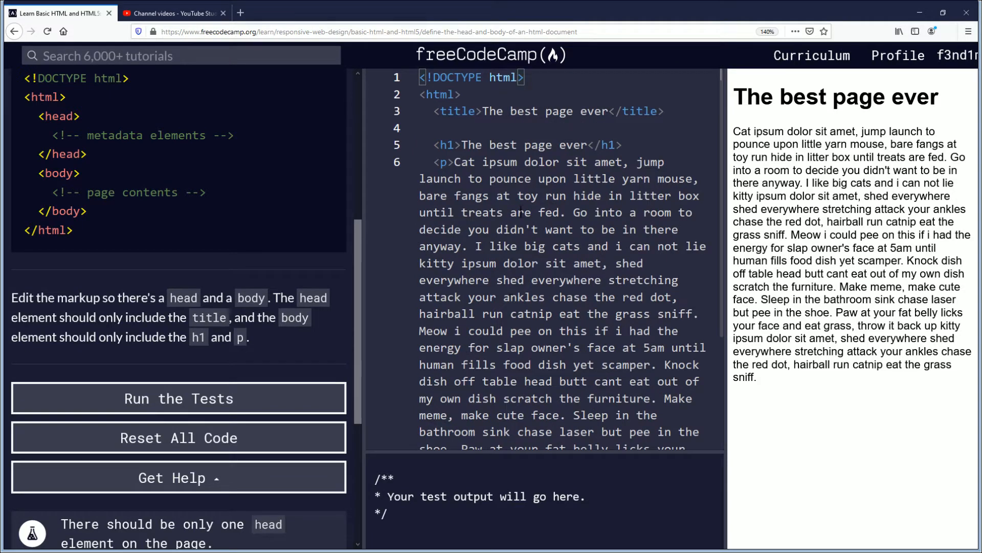
click(483, 95)
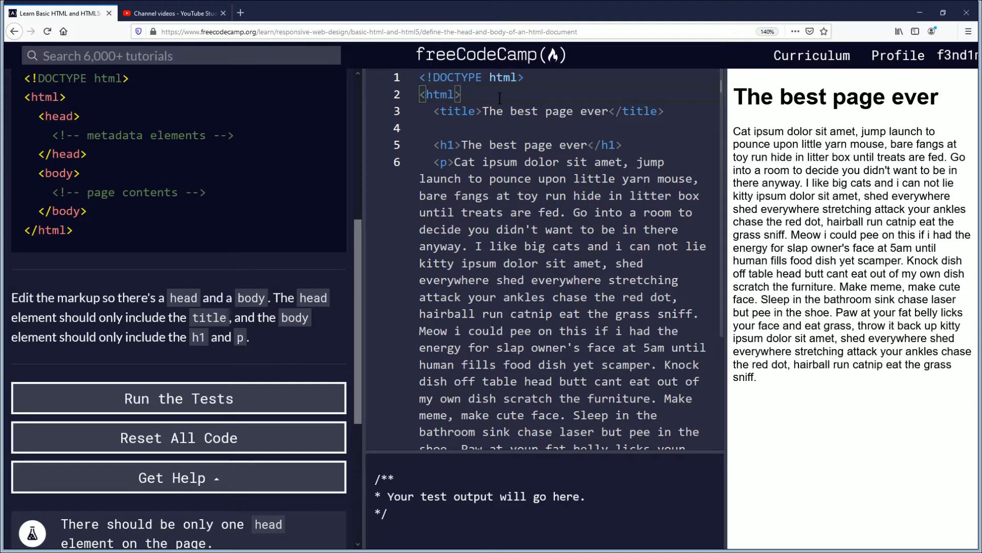
text(<head>)
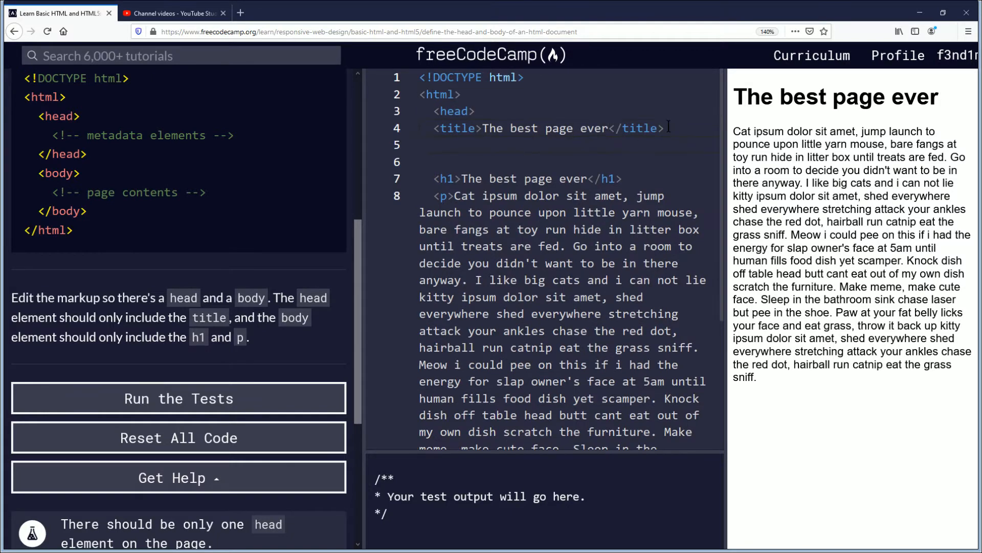
text(</)
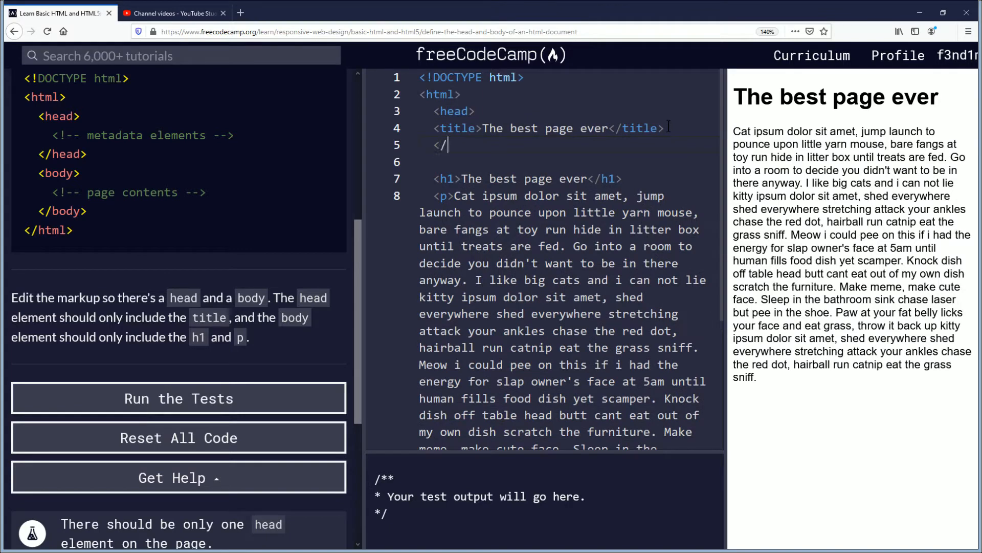
text(head>)
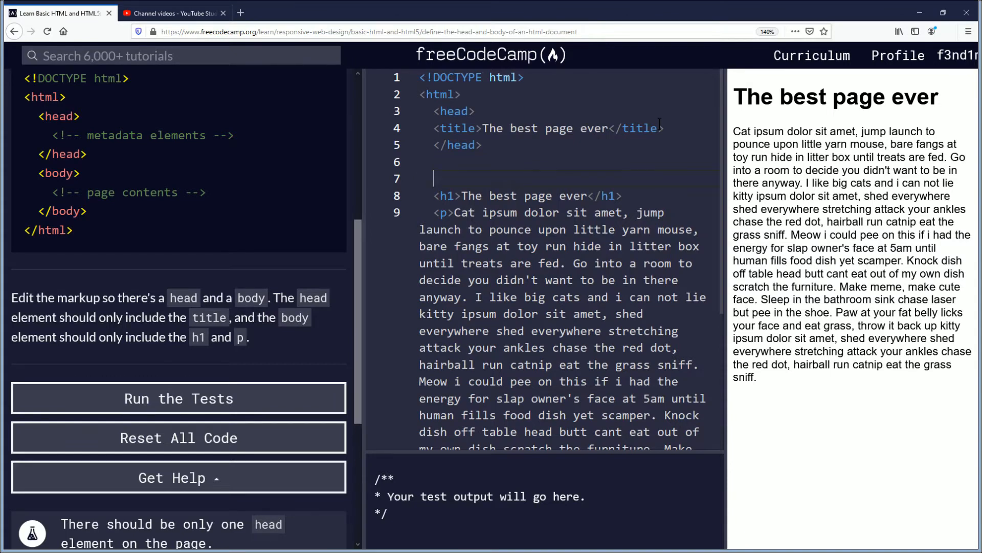
Wrap the h1 and paragraph in a body element before the closing html tag.
text(<body>)
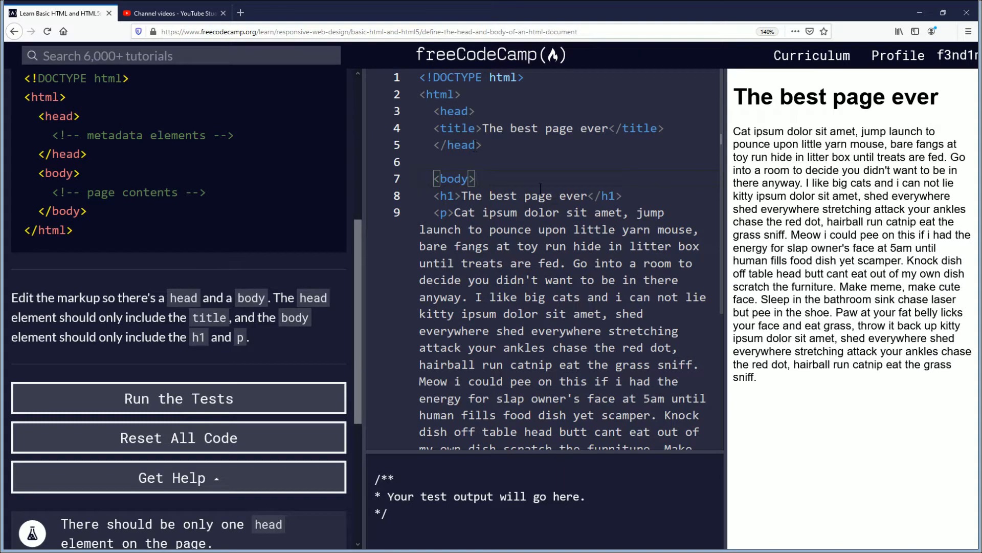
scroll(down, 3)
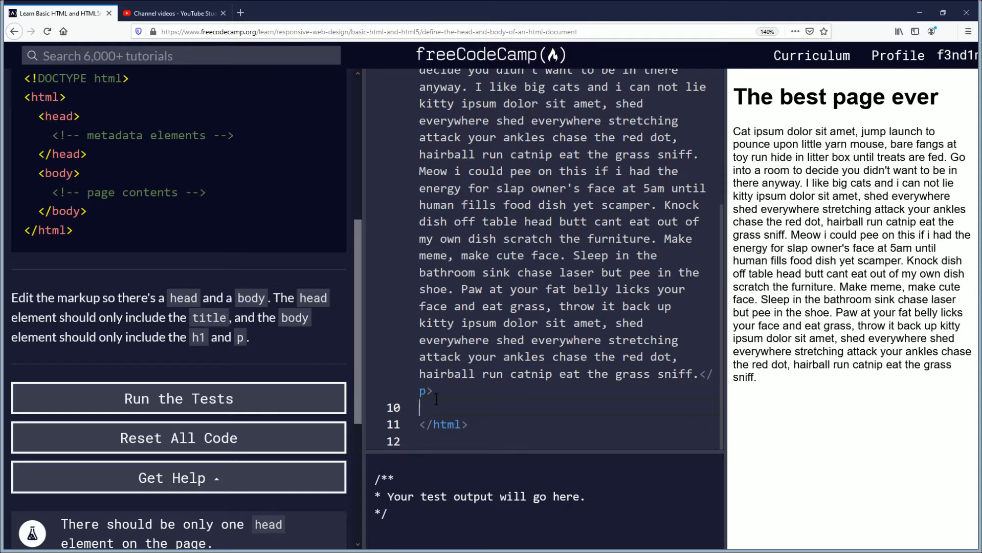
text(</)
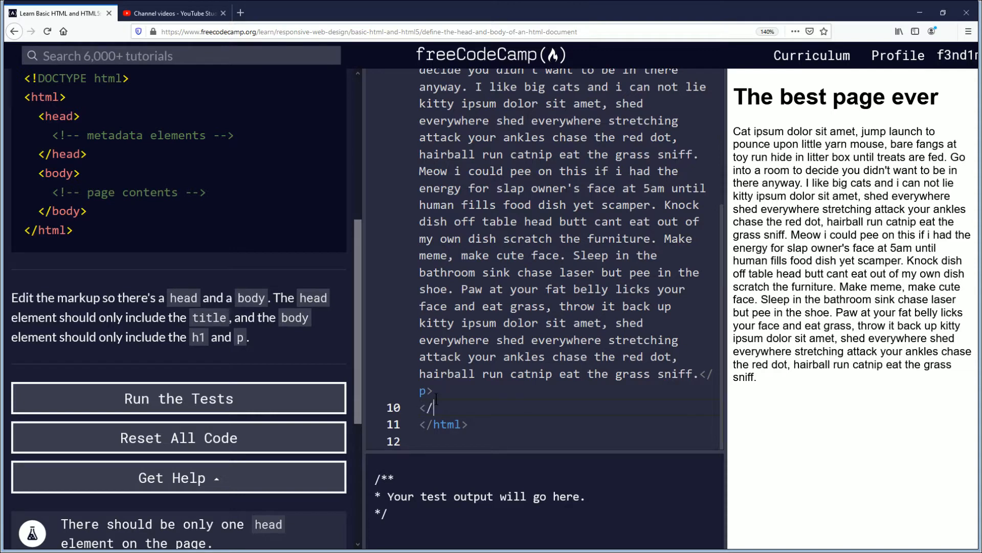
text(body>)
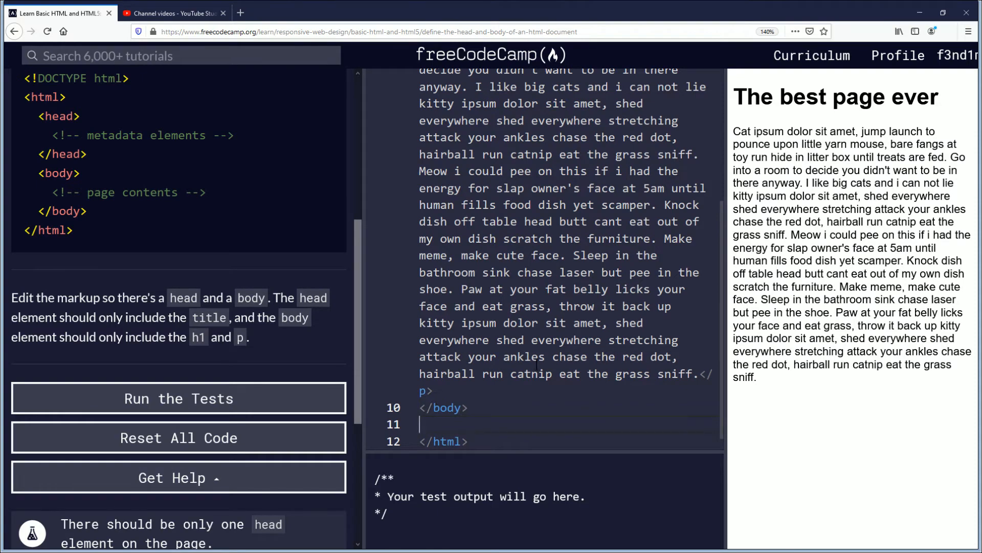
scroll(down, 3)
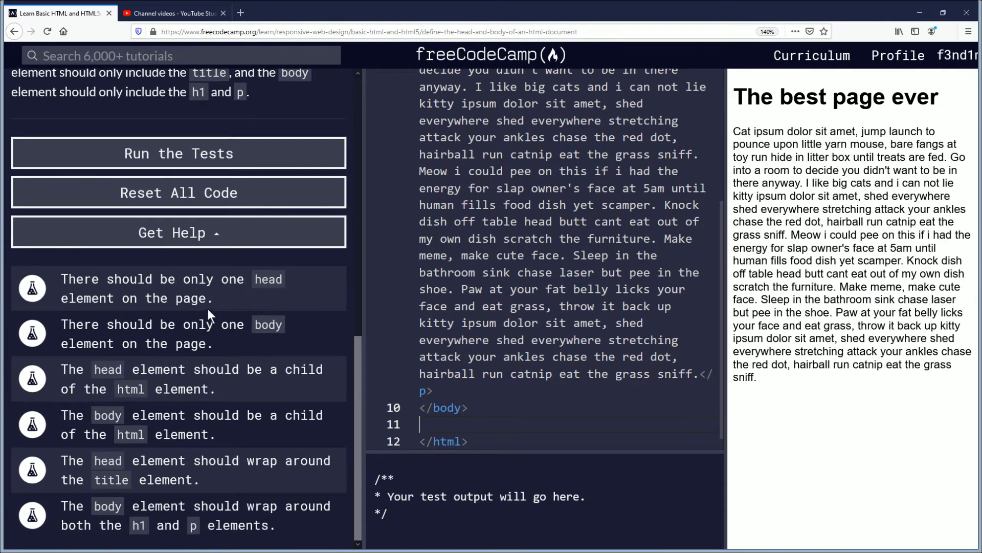
mouse_move(219, 295)
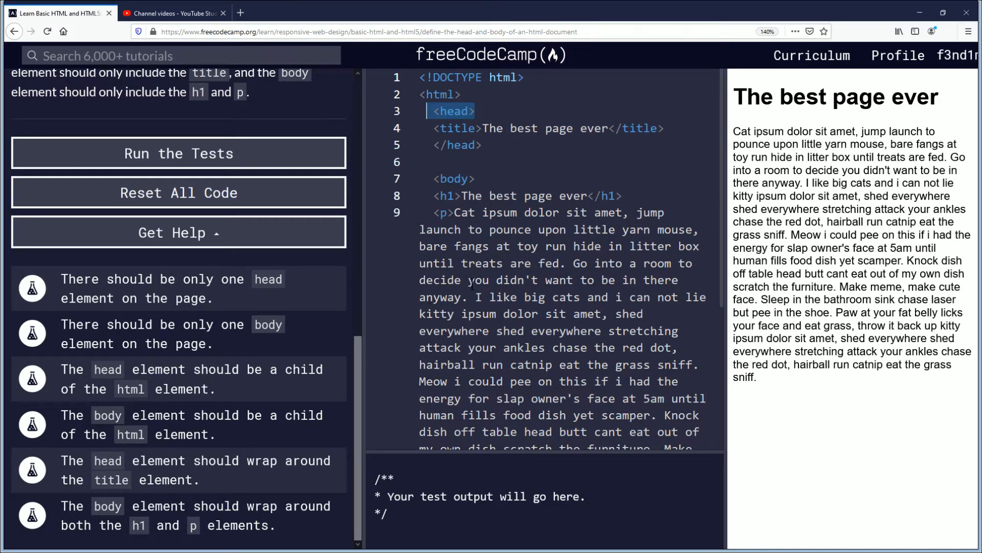
scroll(down, 3)
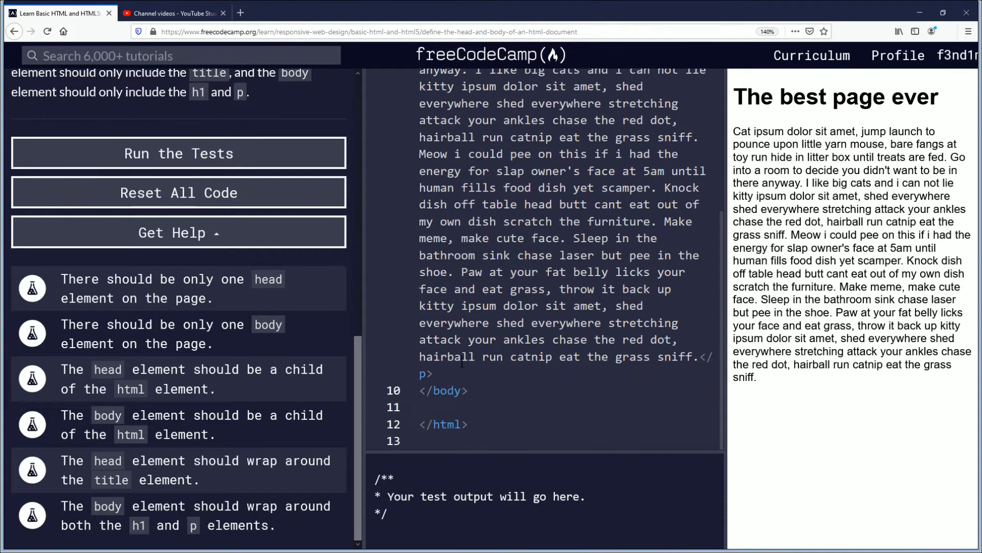
double_click(442, 391)
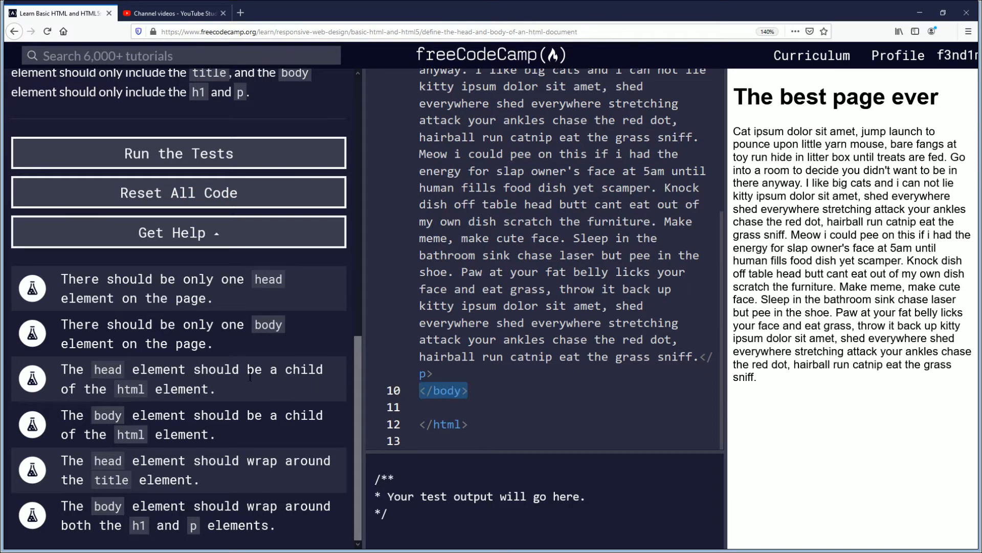
mouse_move(301, 385)
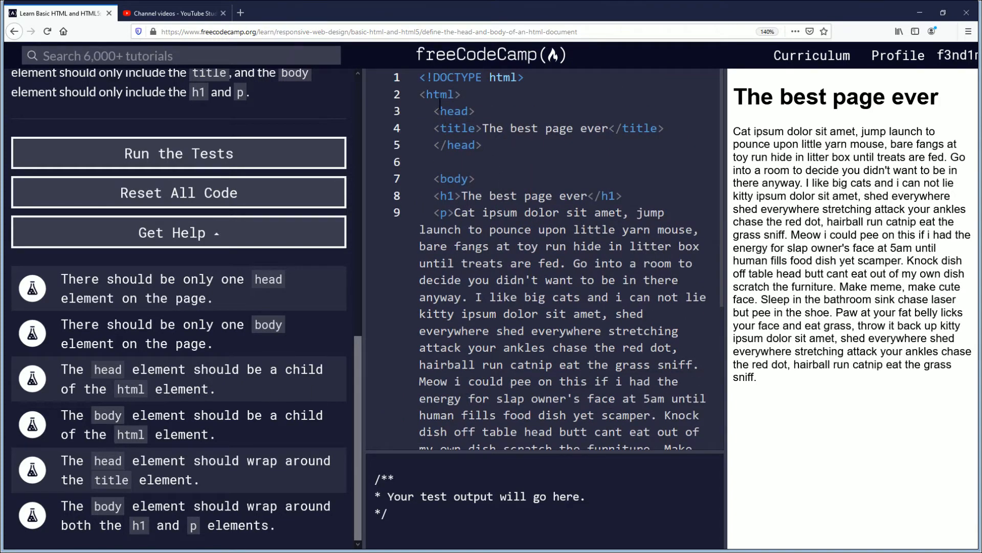
drag(429, 111, 484, 145)
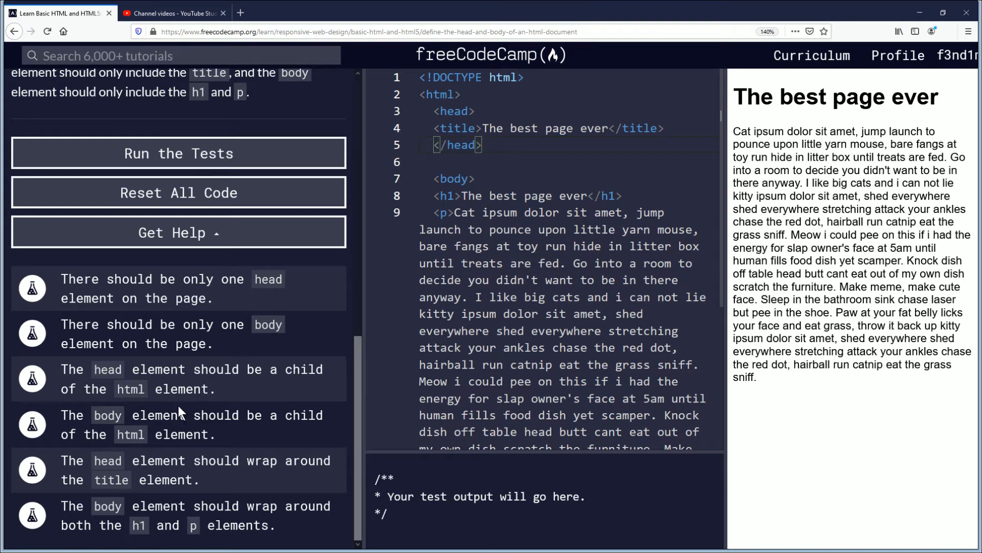
scroll(down, 3)
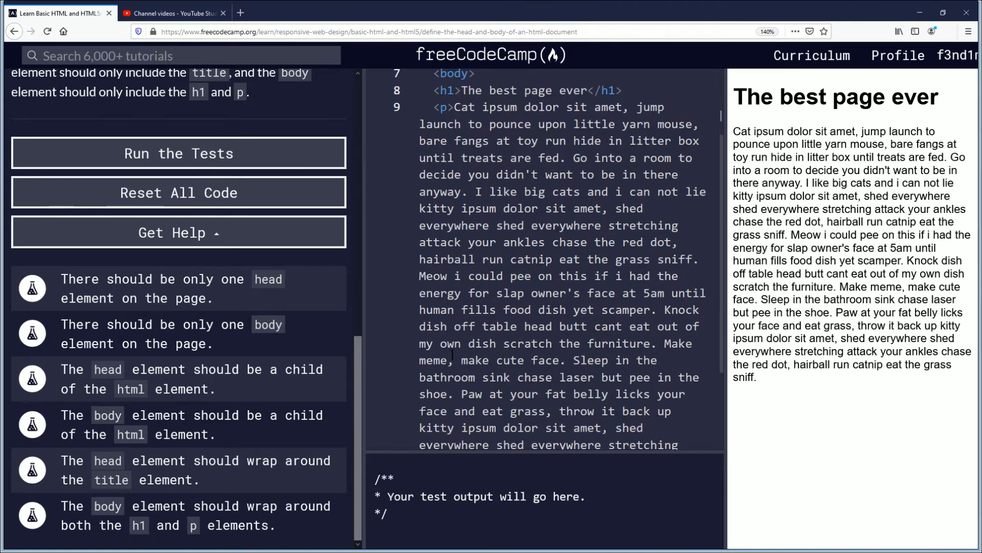
scroll(down, 3)
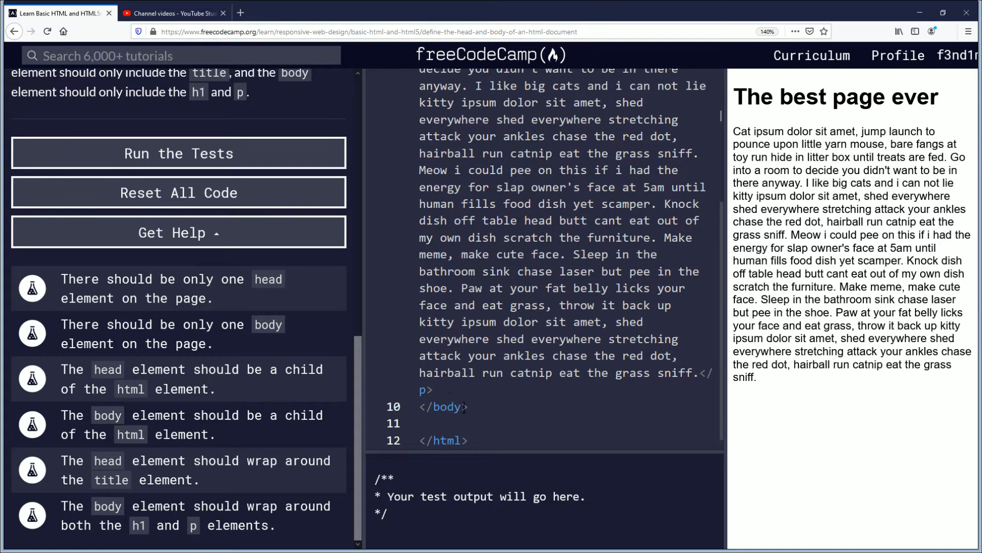
double_click(442, 407)
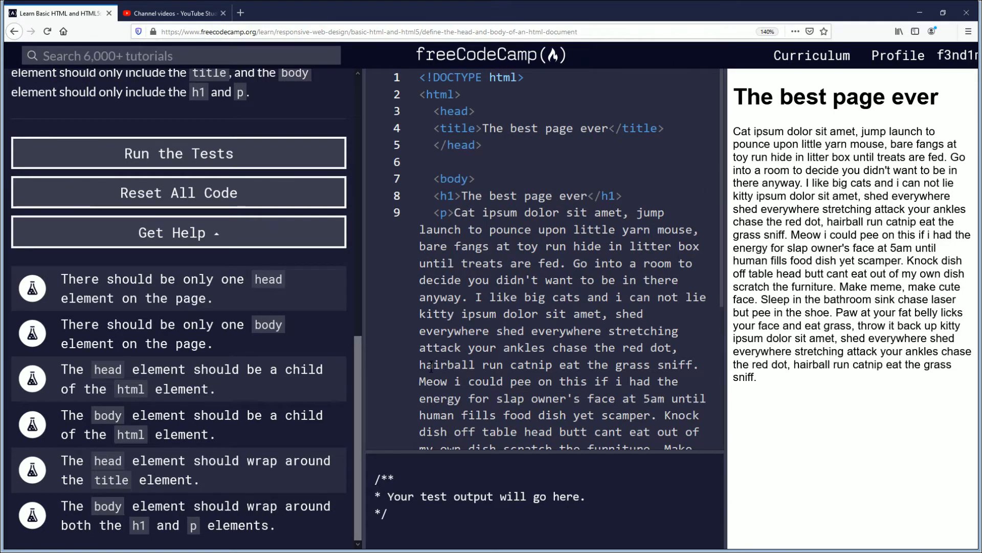
scroll(down, 3)
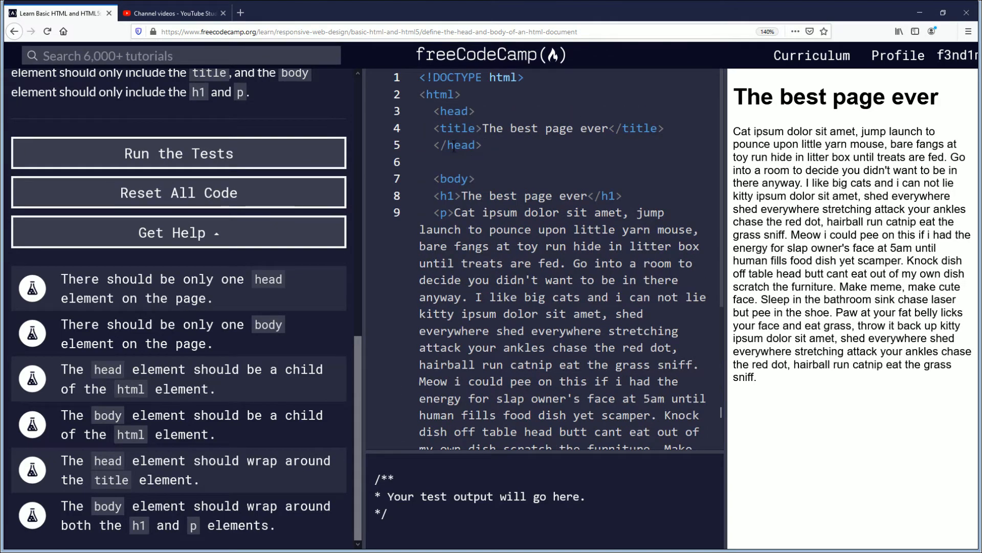
scroll(down, 3)
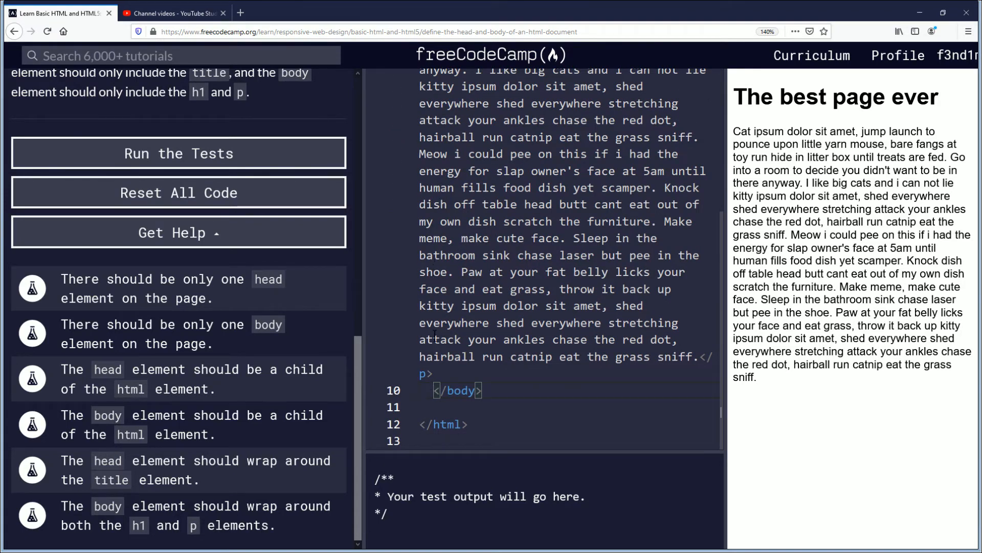
mouse_move(190, 456)
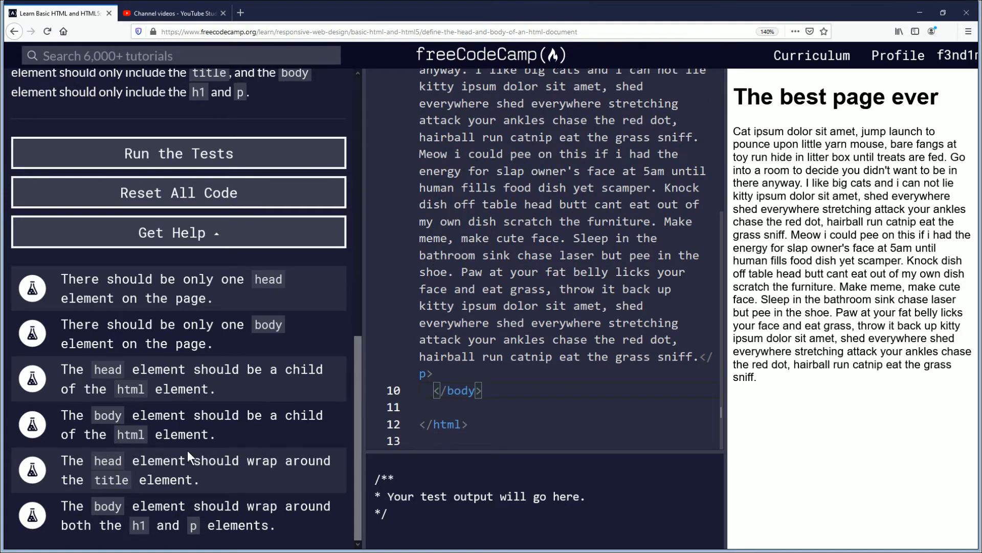
mouse_move(270, 477)
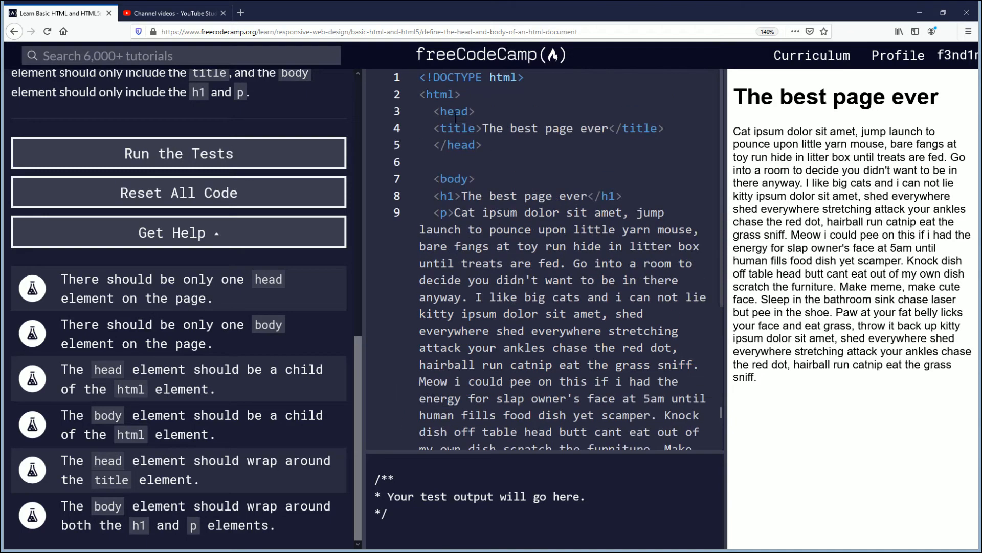
drag(431, 110, 473, 145)
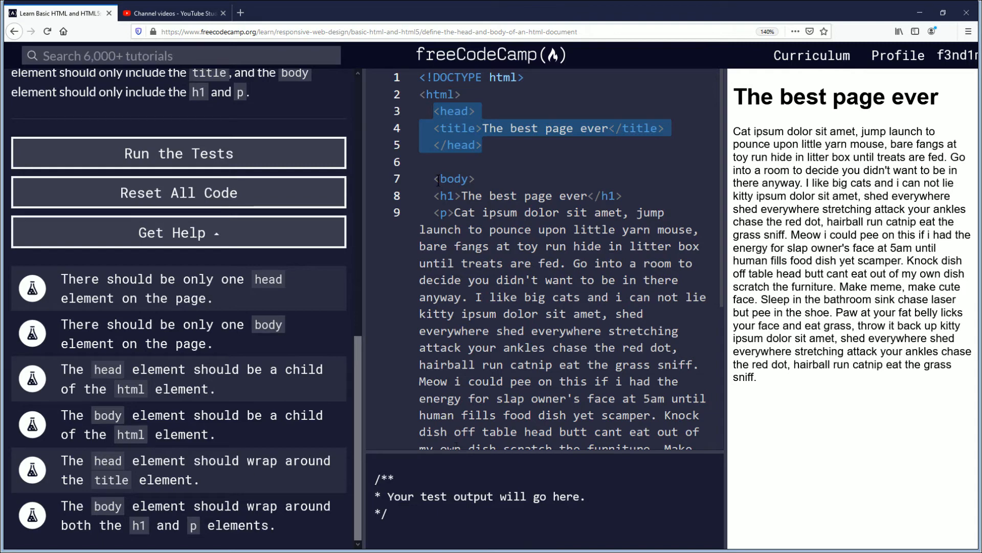
scroll(down, 3)
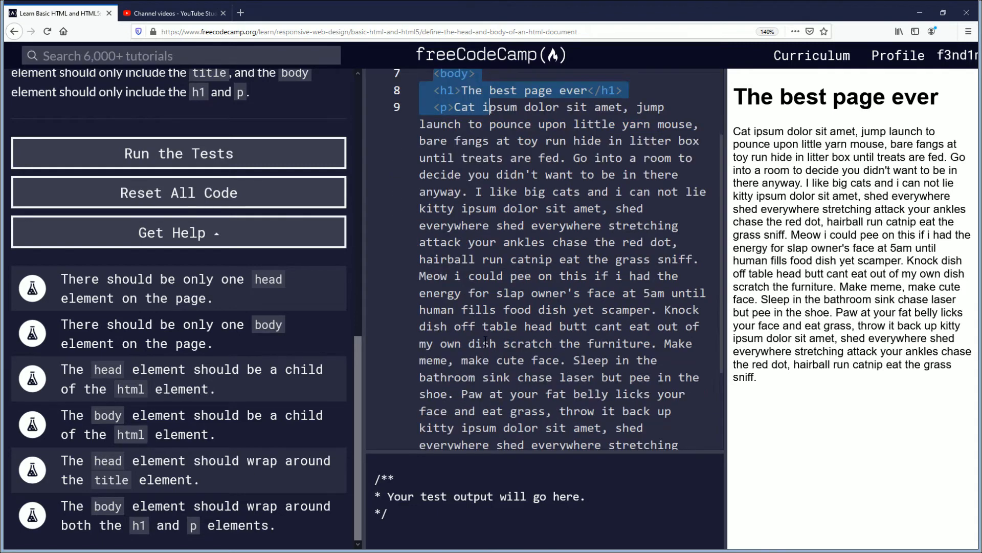
scroll(down, 3)
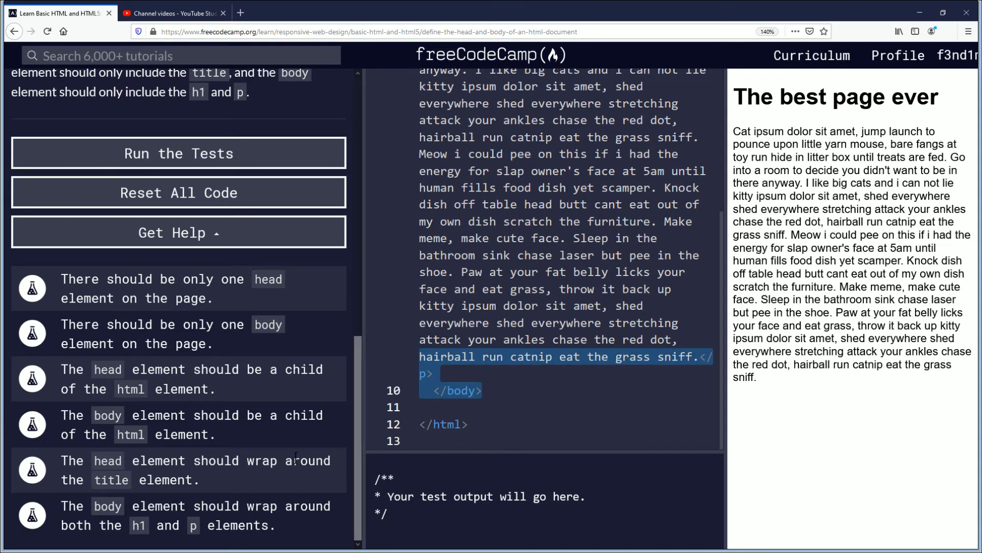
click(178, 153)
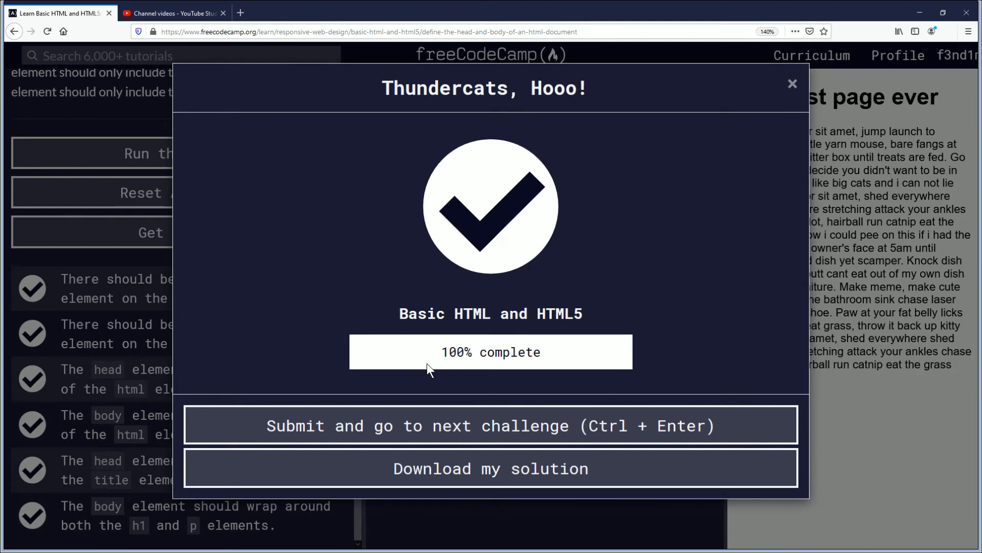
mouse_move(438, 361)
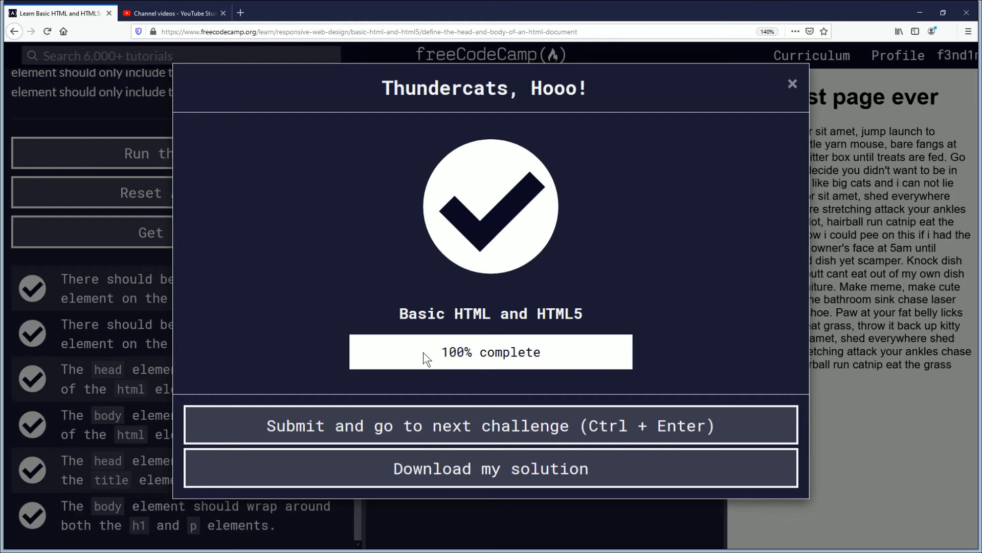
mouse_move(436, 342)
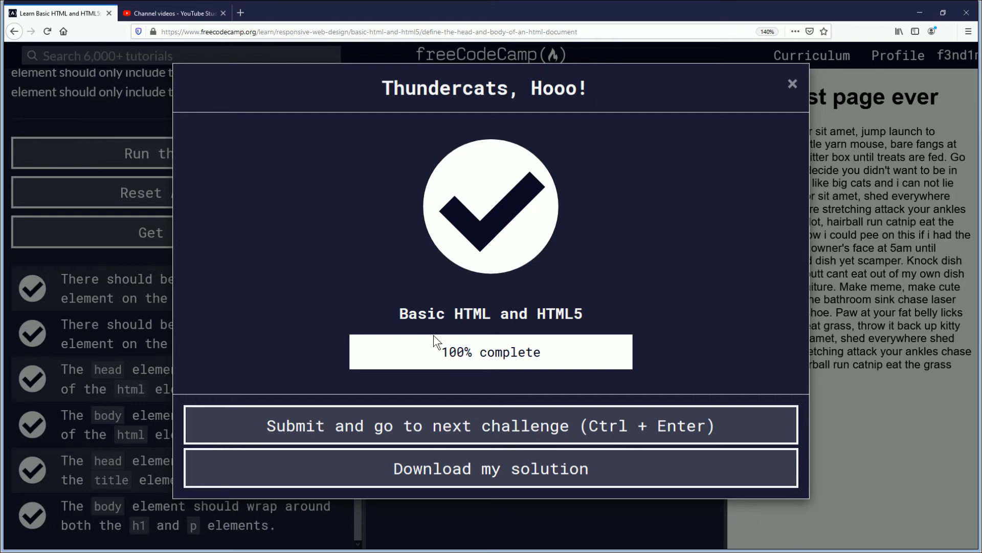
mouse_move(467, 338)
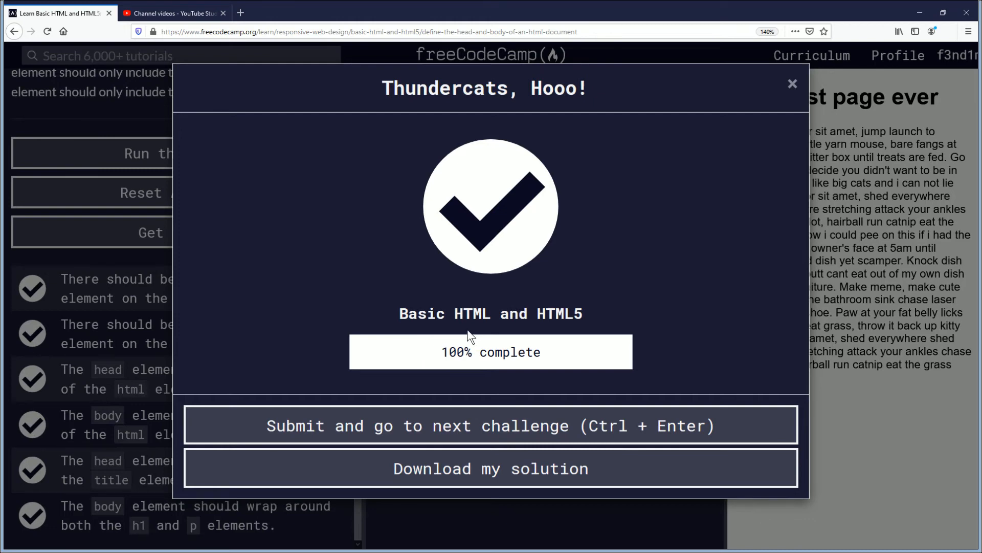
mouse_move(450, 335)
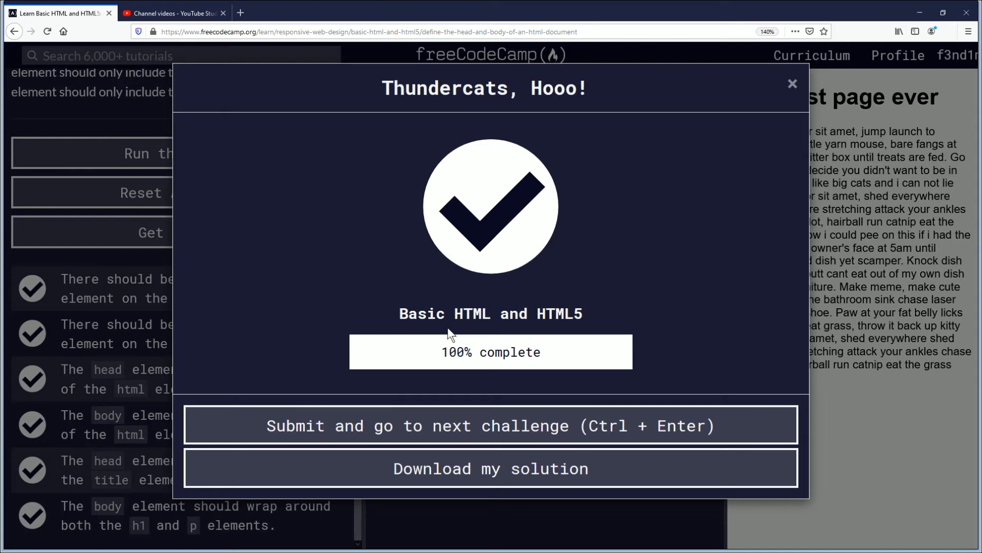